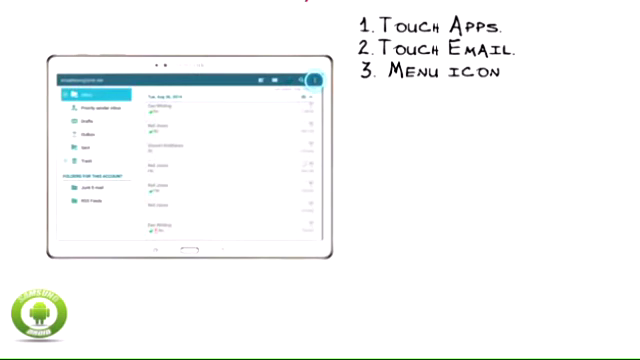
- Open the email options menu, then submit the entered address and password
{"action": "left_click", "coordinate": [313, 77]}
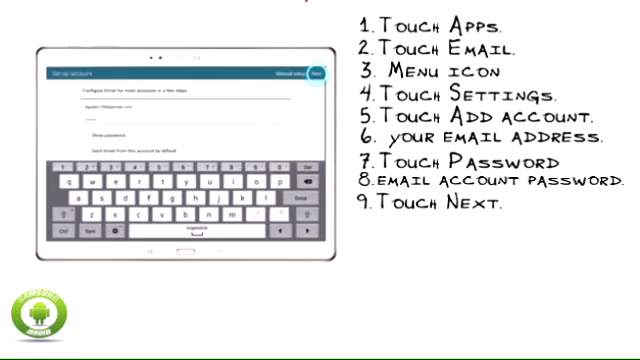
{"action": "left_click", "coordinate": [319, 76]}
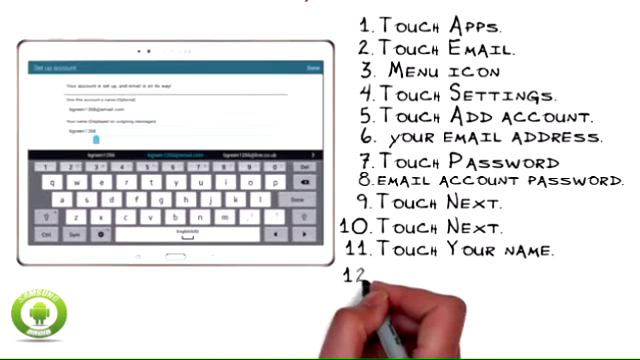
- Enter a display name on the 'Your account is set up' screen
{"action": "type", "text": "Enter you"}
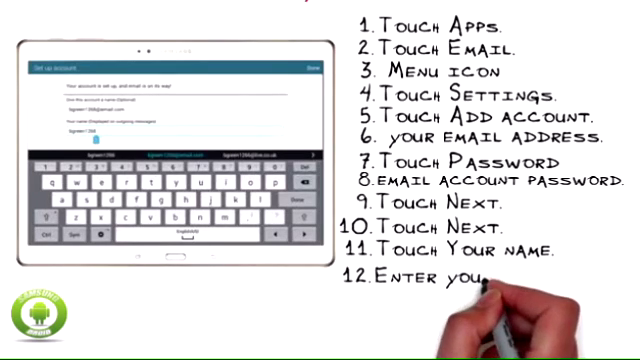